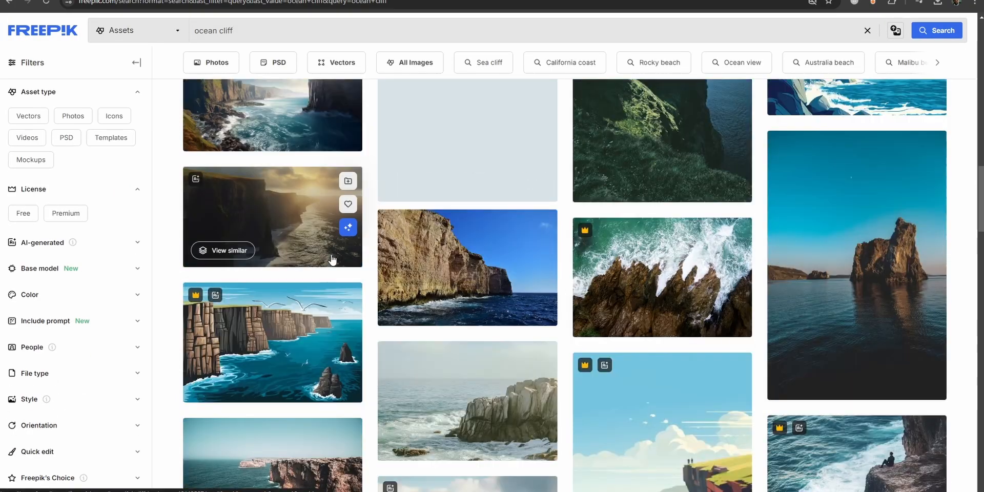
Download the sunlit ocean cliff coastline photo from Freepik as the backdrop
click(272, 216)
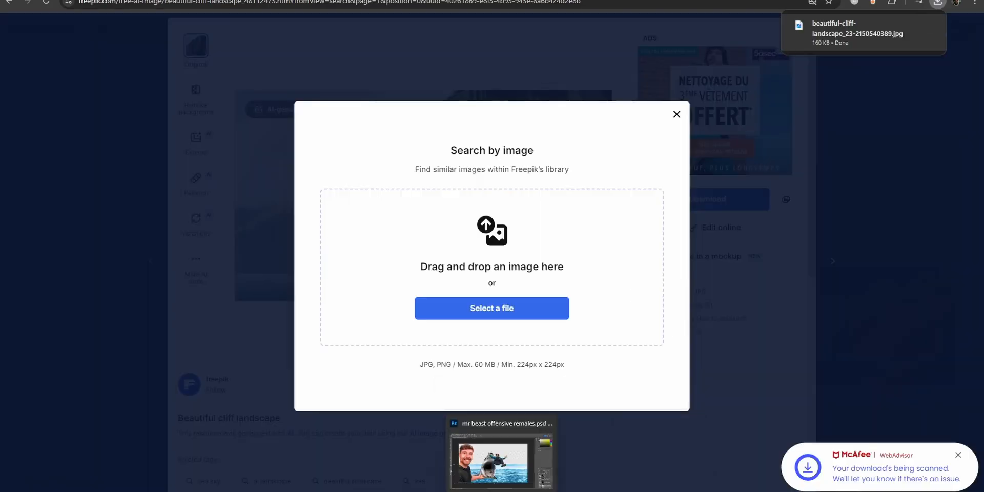
click(500, 459)
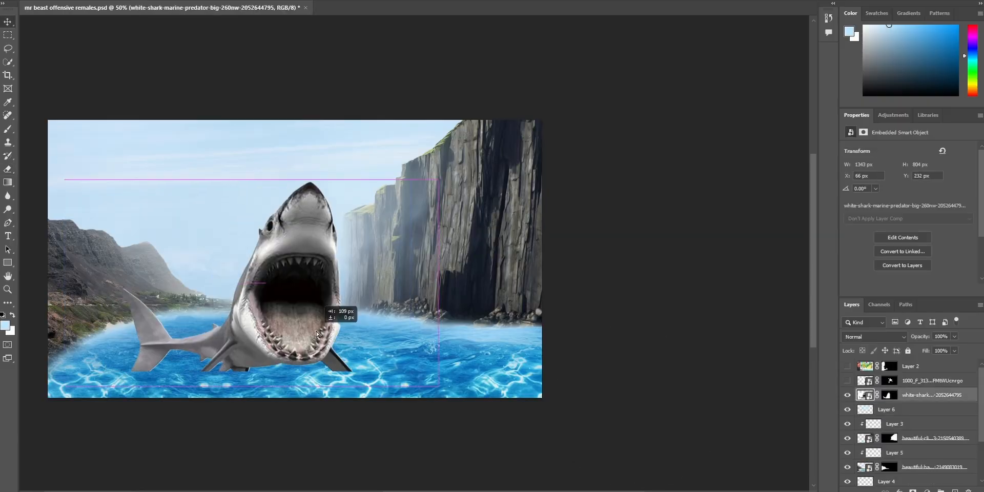
Settle the open-mouthed shark's position in the sea in front of the cliffs
click(887, 410)
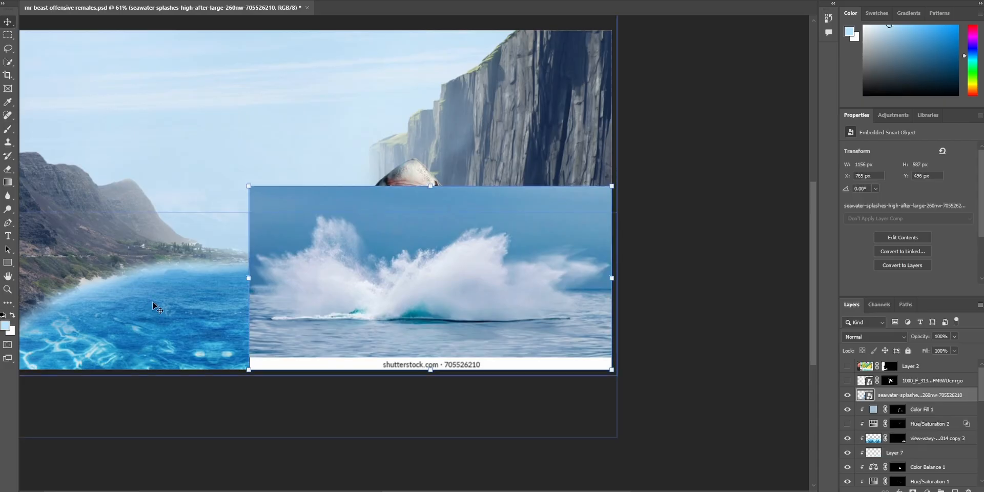
mouse_move(9, 144)
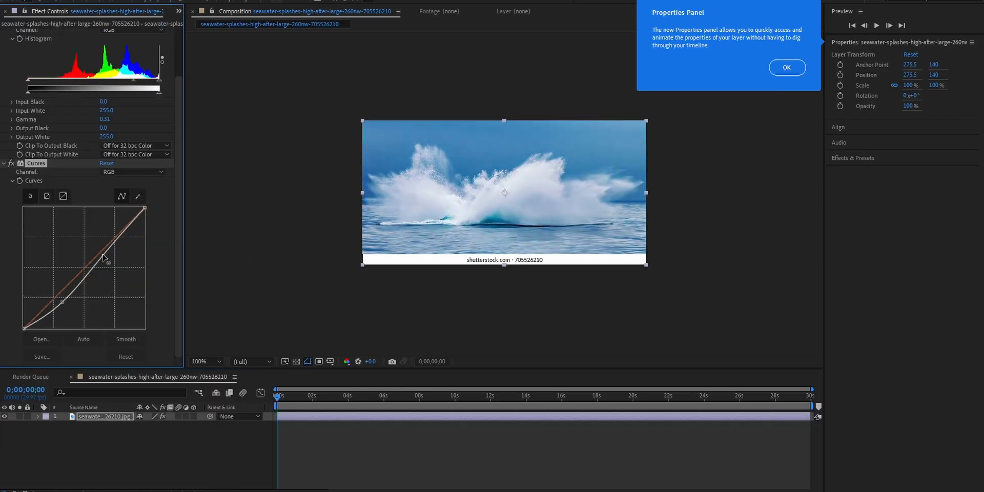
Bring the splash image into an After Effects composition for levels and curves adjustment
text(ex)
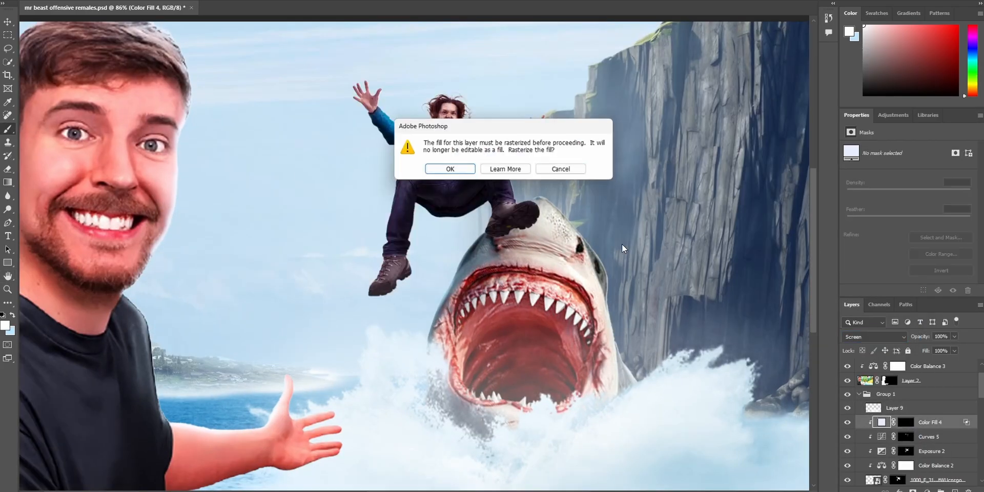
Rasterize the green fill and paint it over the falling man's jacket sleeve
click(450, 168)
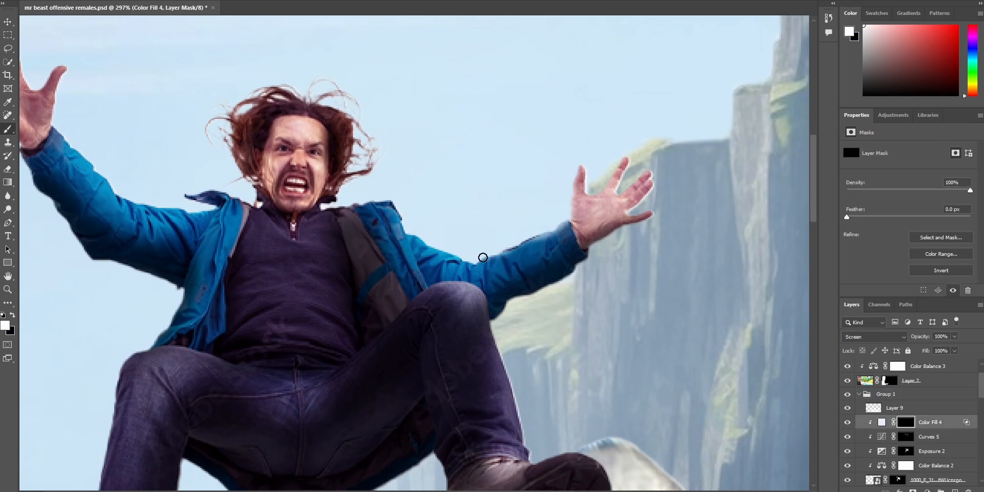
mouse_move(466, 271)
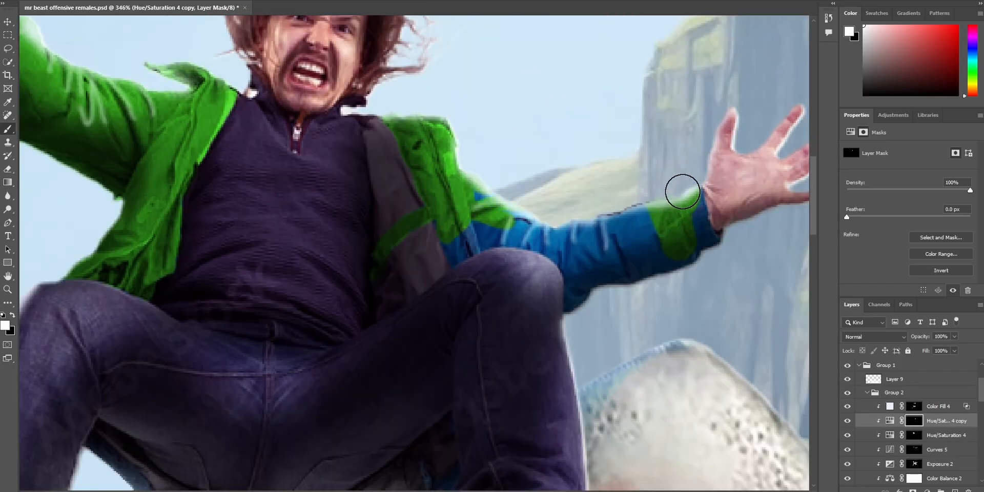
drag(681, 192, 450, 250)
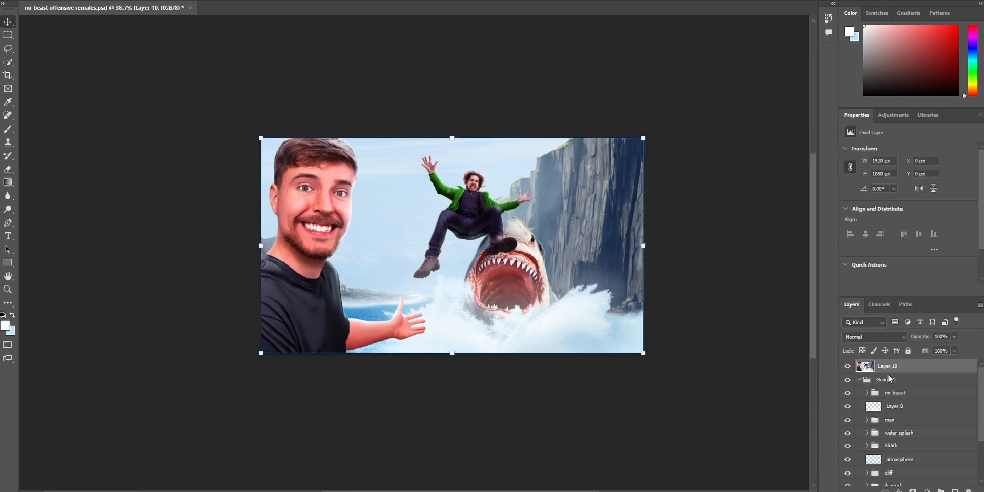
Apply Camera Raw Filter with Texture +50 to the merged thumbnail layer
right_click(887, 366)
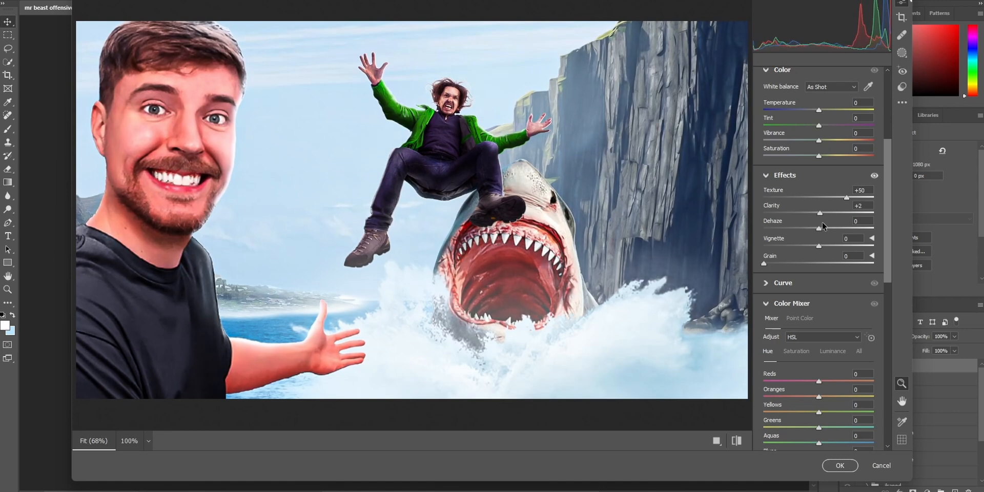
click(841, 465)
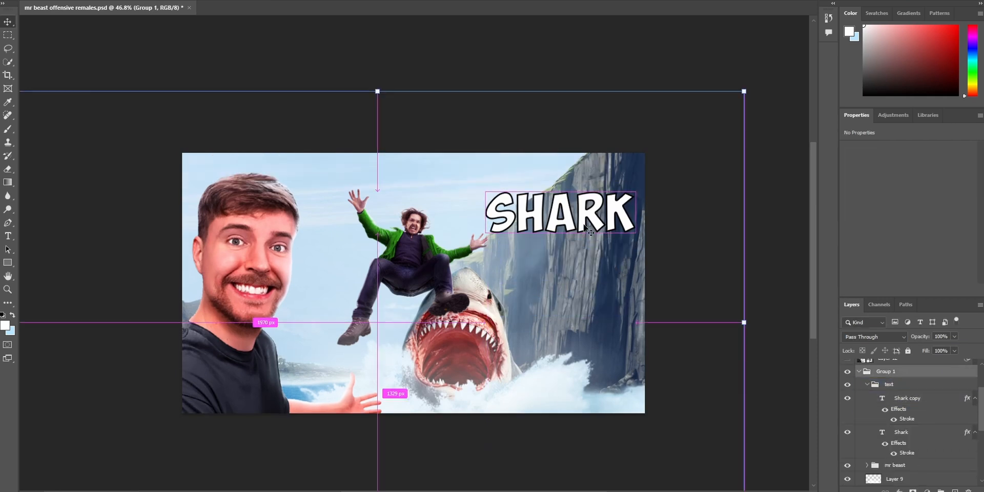